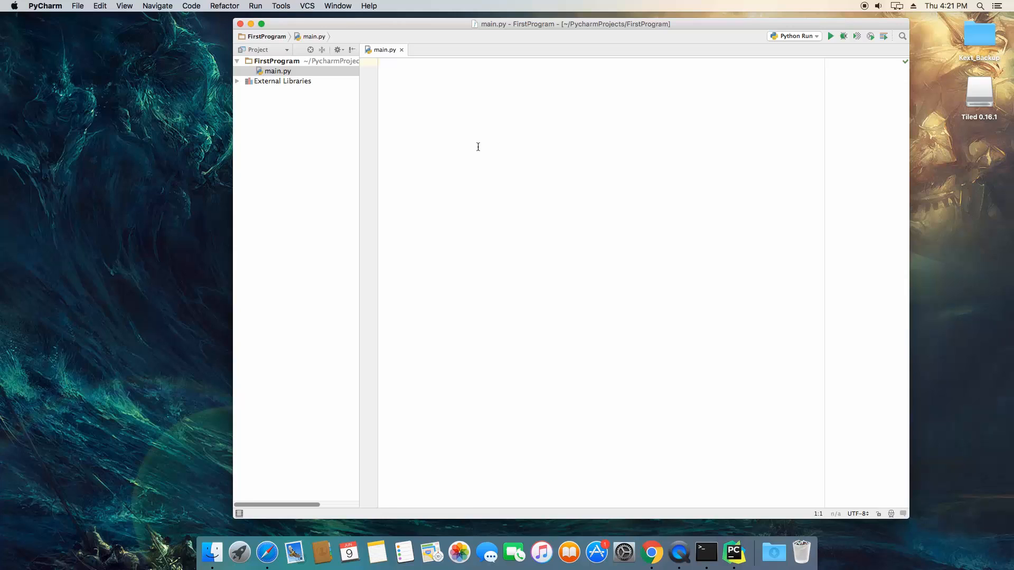
- Write def do_math(num1, num2): with the indented body return num1 + num2
{"action": "type", "text": "def"}
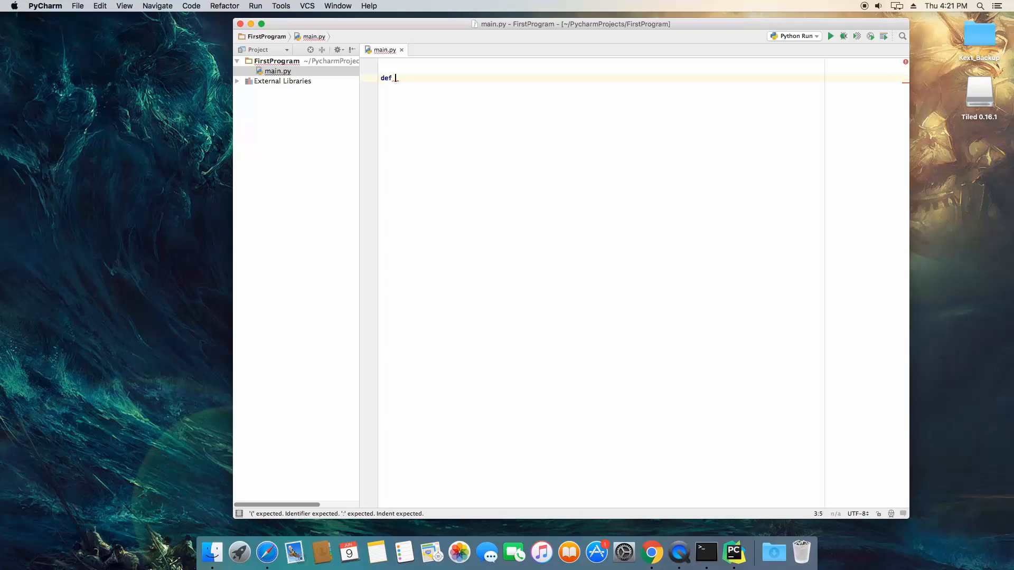
{"action": "type", "text": "do_math"}
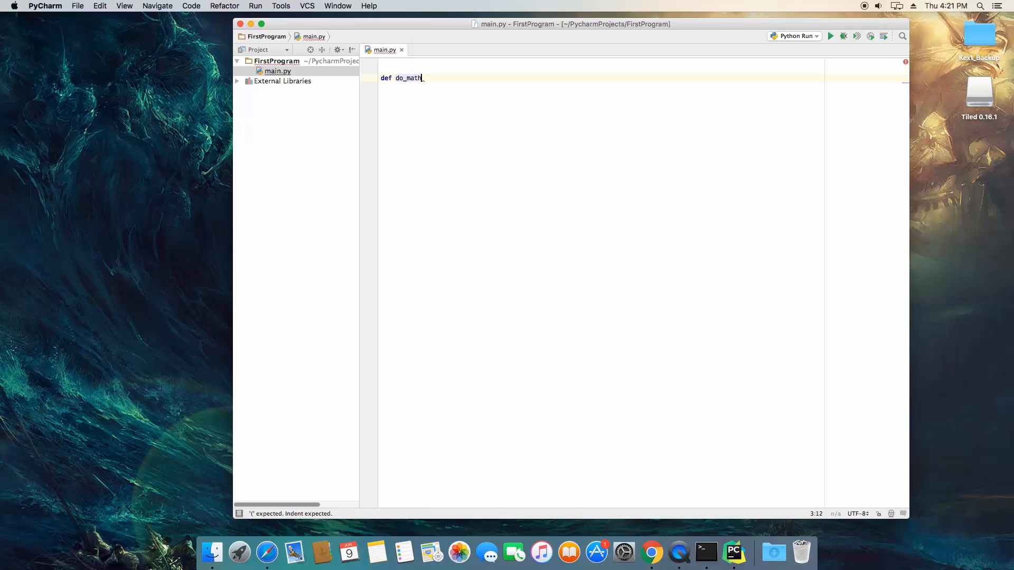
{"action": "type", "text": "()"}
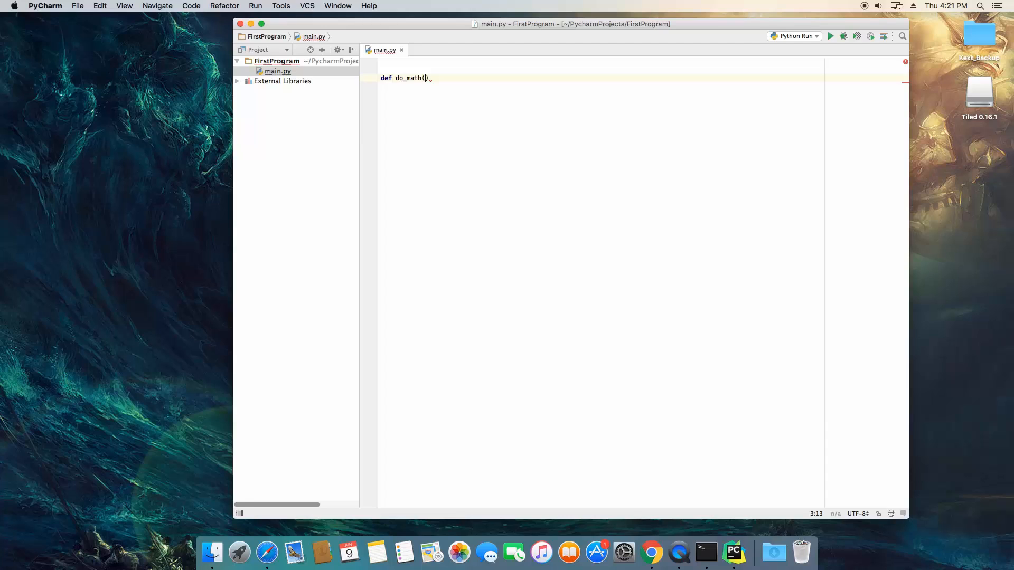
{"action": "type", "text": "num1, num2"}
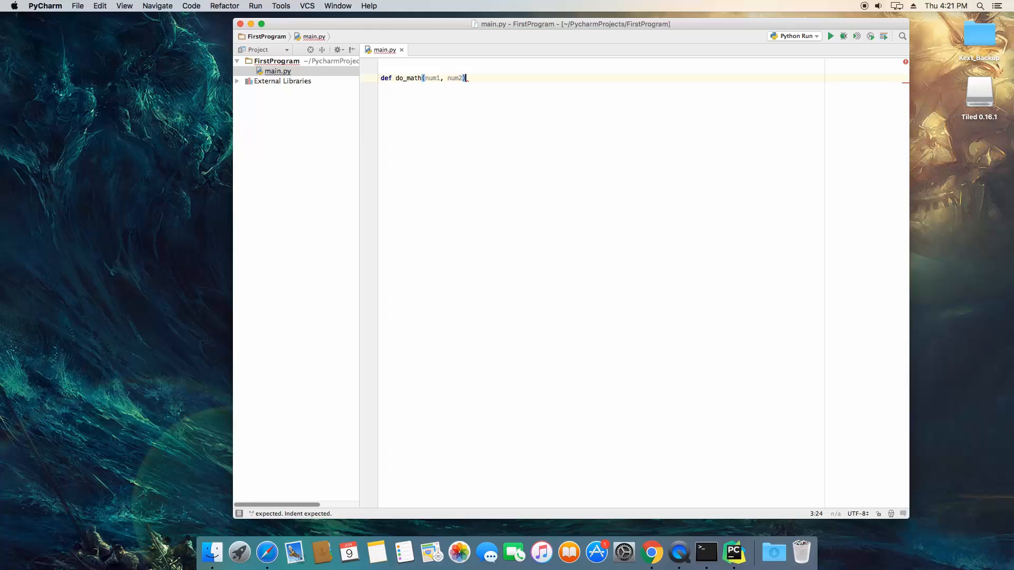
{"action": "type", "text": ":"}
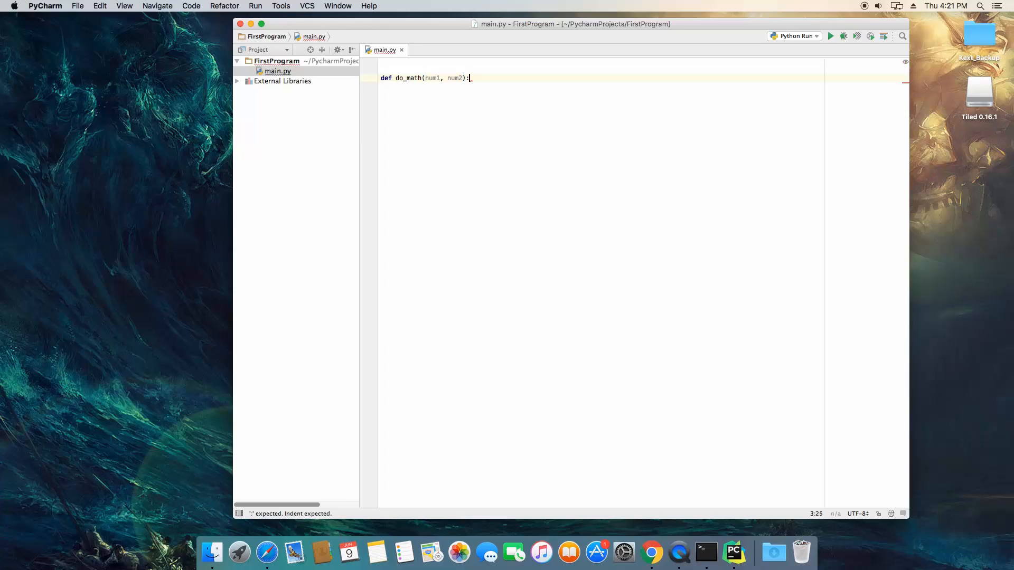
{"action": "key", "text": "enter"}
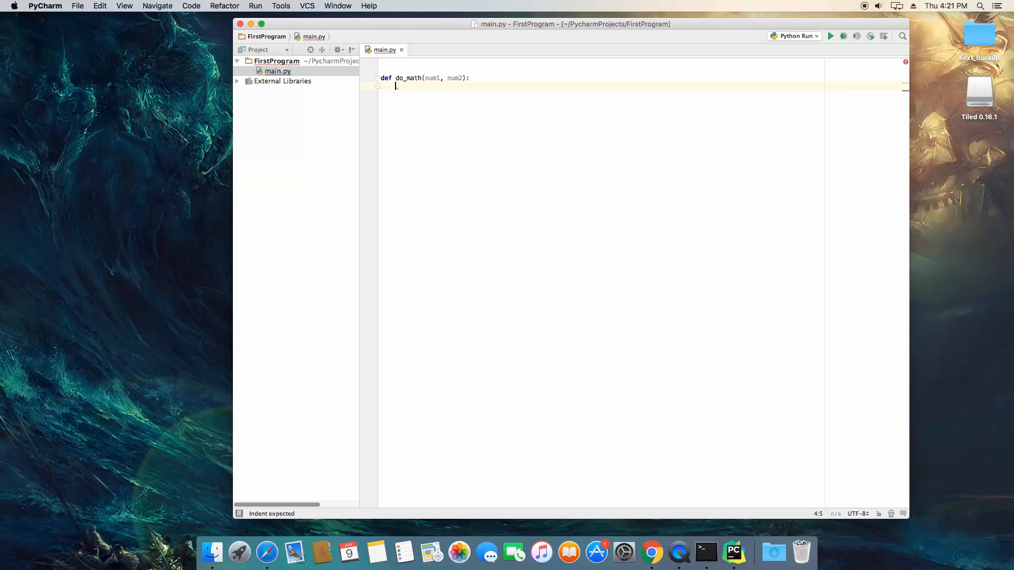
{"action": "type", "text": "return"}
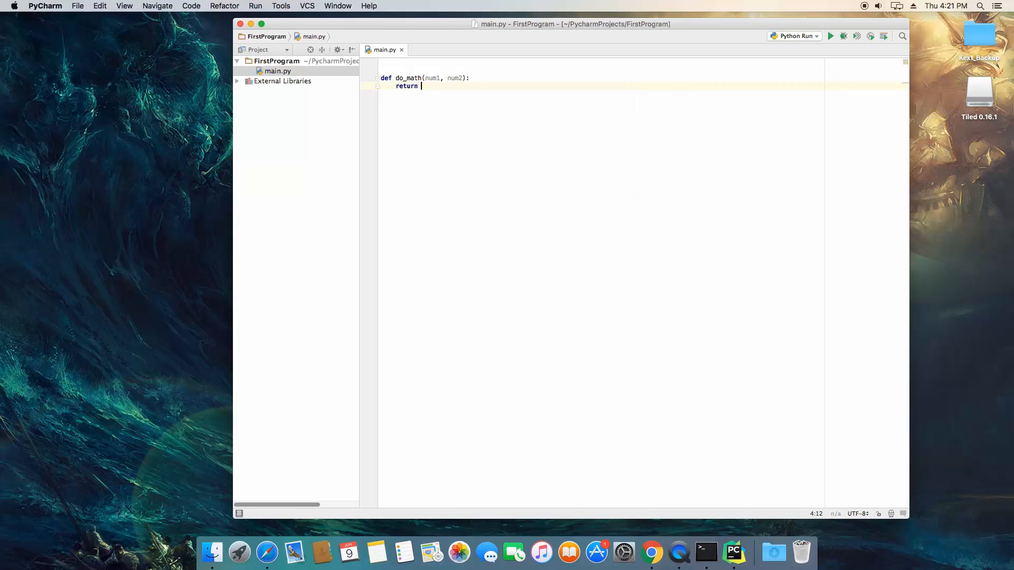
{"action": "type", "text": "num1 +_n"}
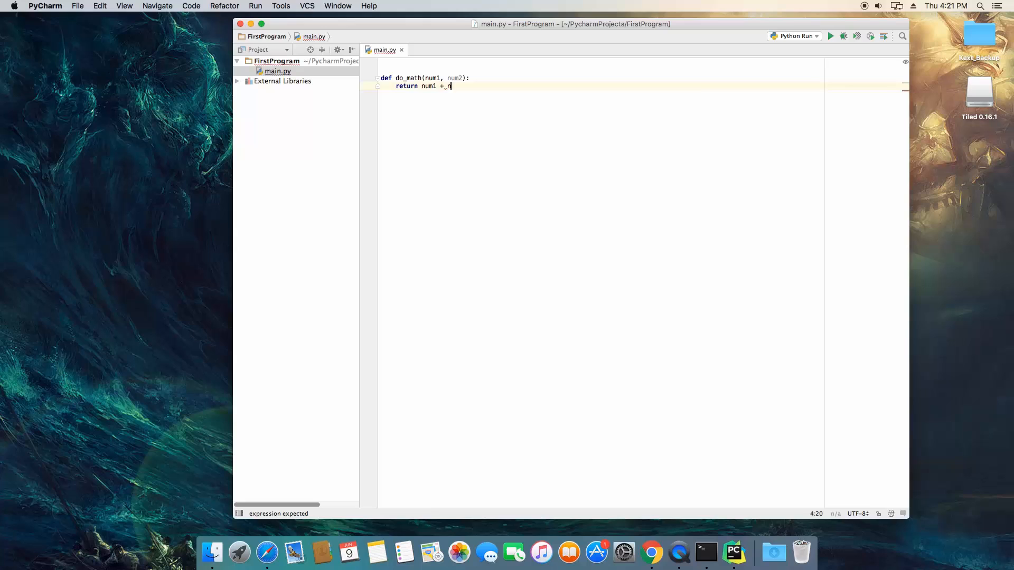
{"action": "type", "text": "um2"}
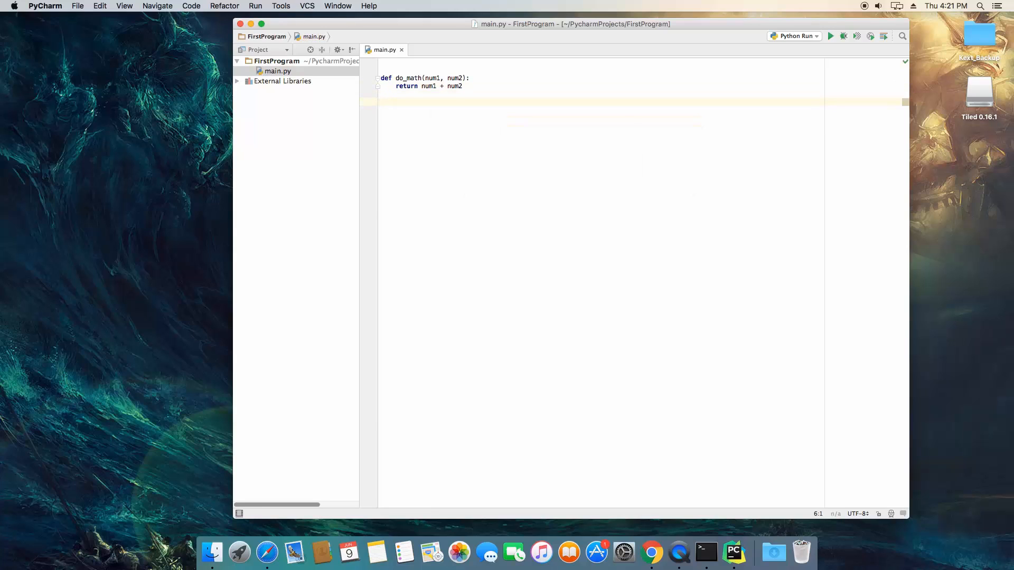
- Add the call do_math(5, 7) and run main.py, which exits with code 0
{"action": "type", "text": "do_math()"}
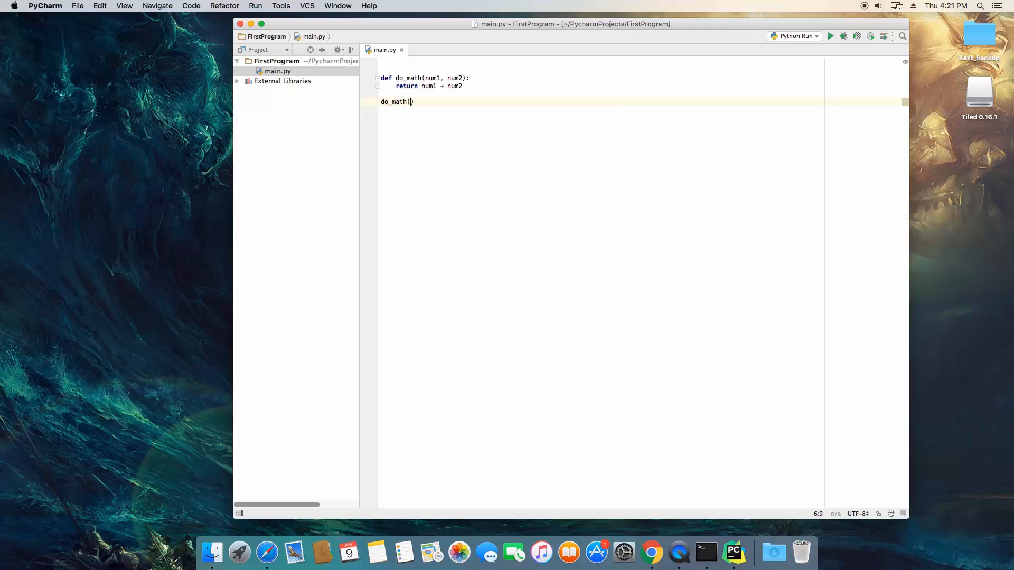
{"action": "type", "text": "5, 7"}
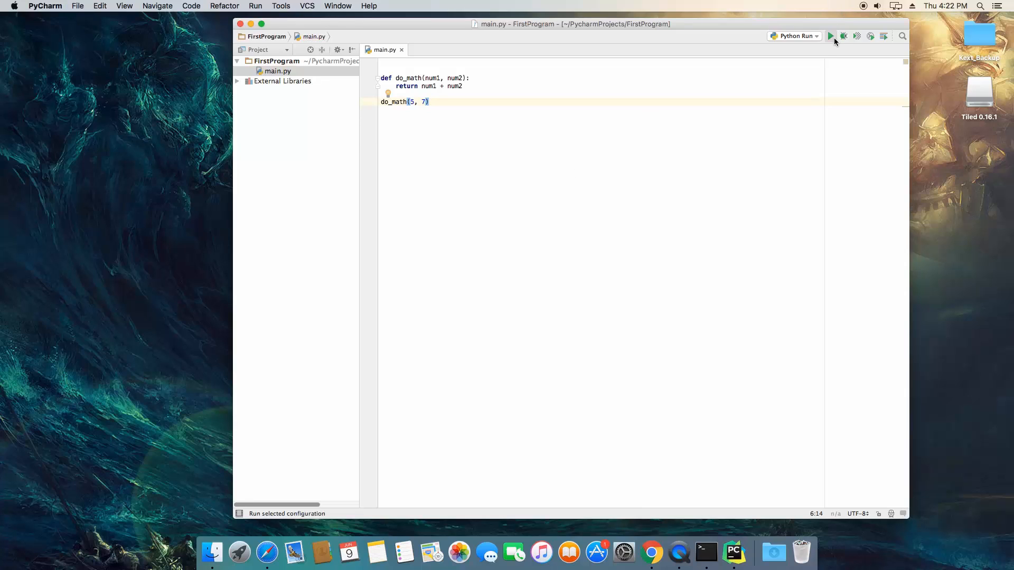
{"action": "left_click", "coordinate": [830, 35]}
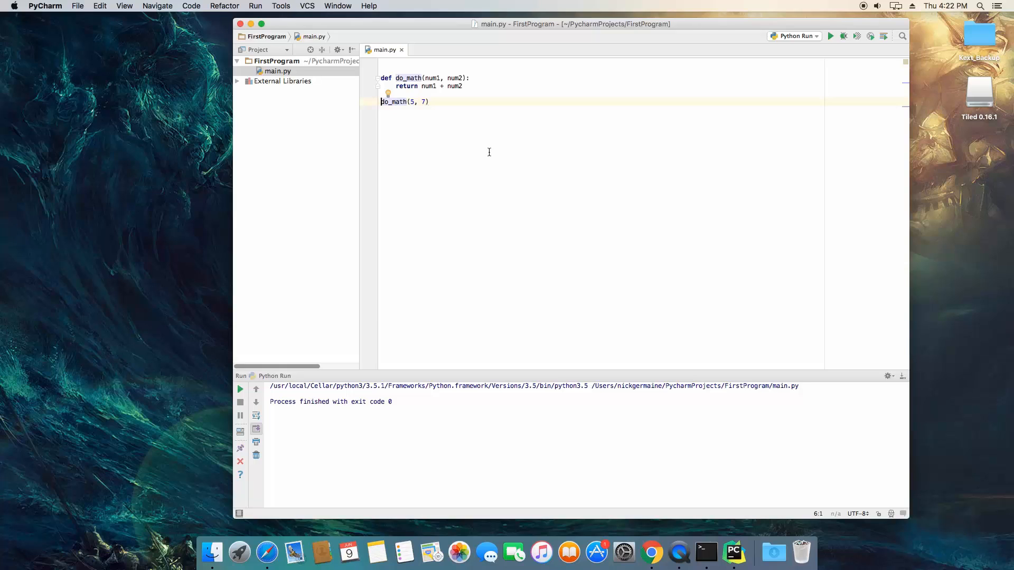
- Assign the existing do_math(5, 7) call to a variable named math1
{"action": "type", "text": "sum1"}
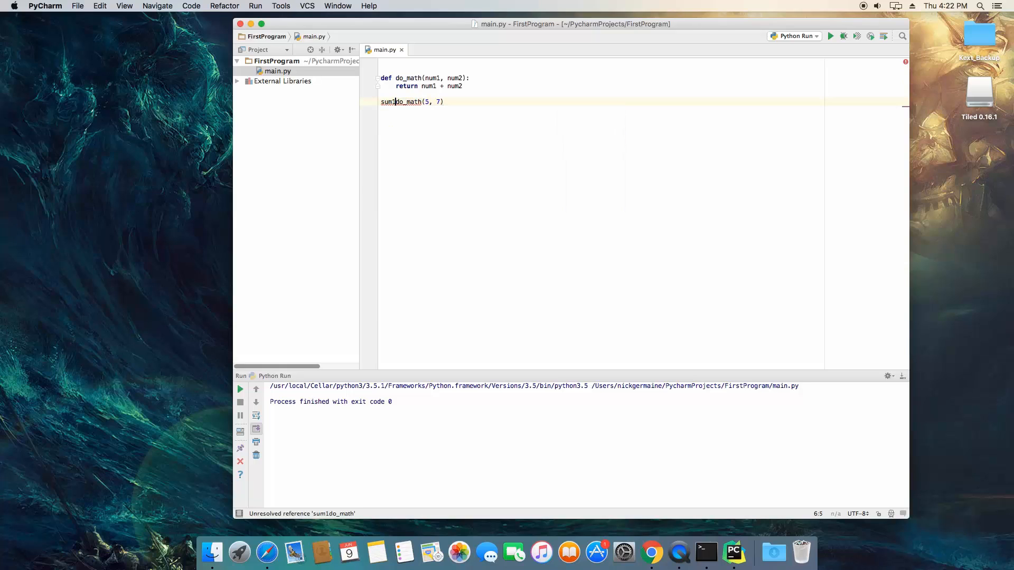
{"action": "key", "text": "BackSpace"}
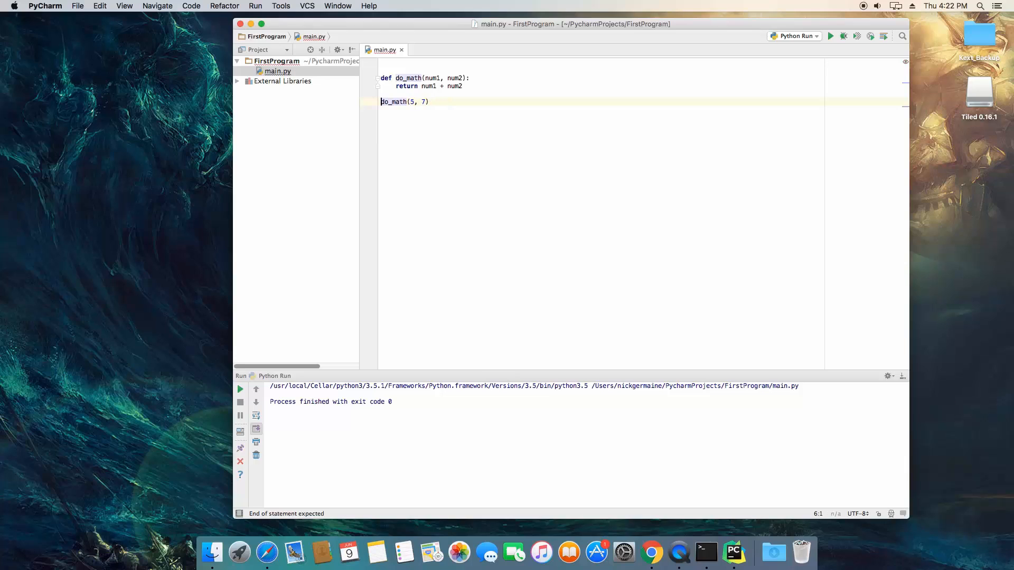
{"action": "type", "text": "math1"}
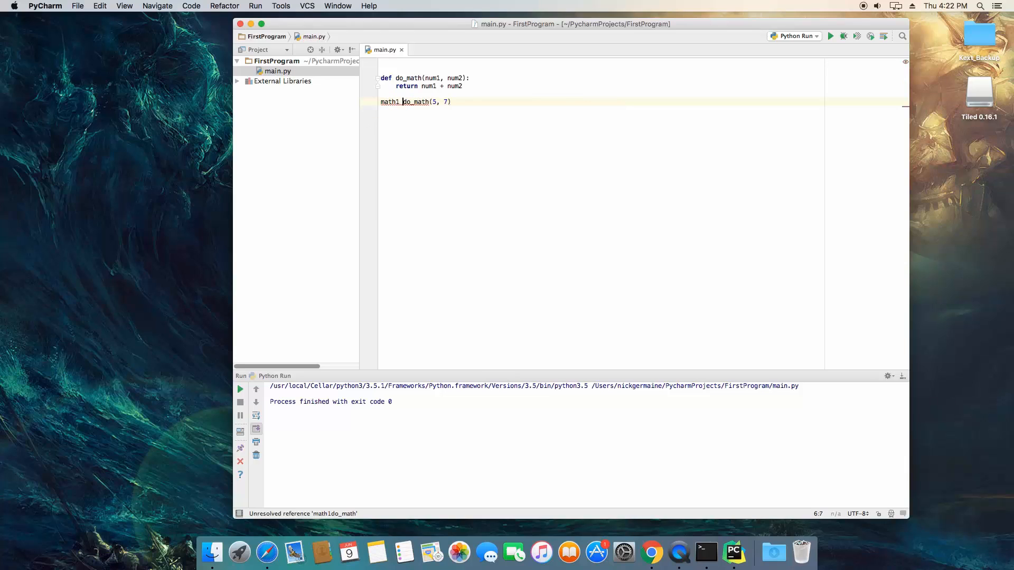
{"action": "type", "text": "="}
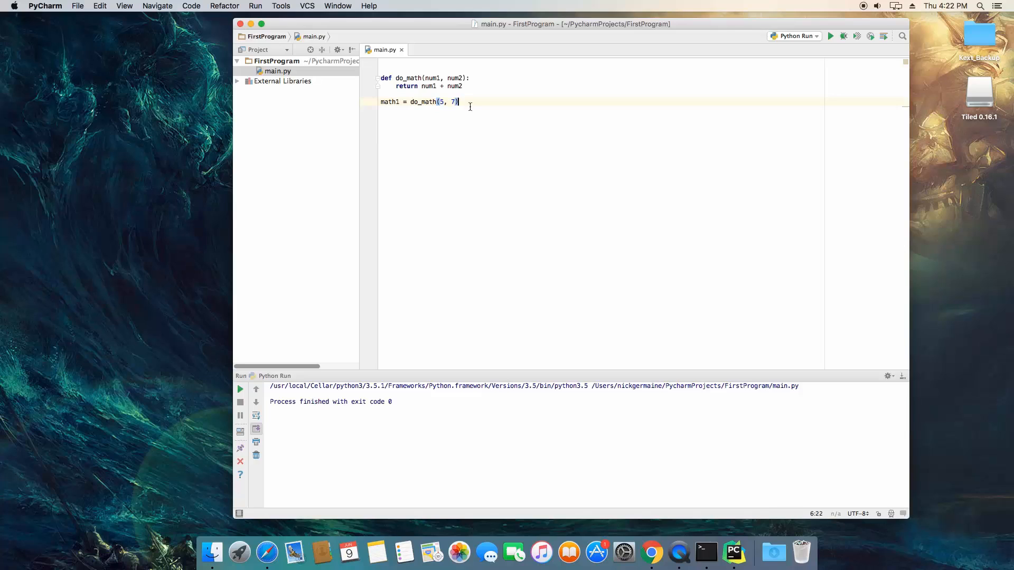
- Add math2 = do_math(11, 34) on the line below math1
{"action": "type", "text": "math"}
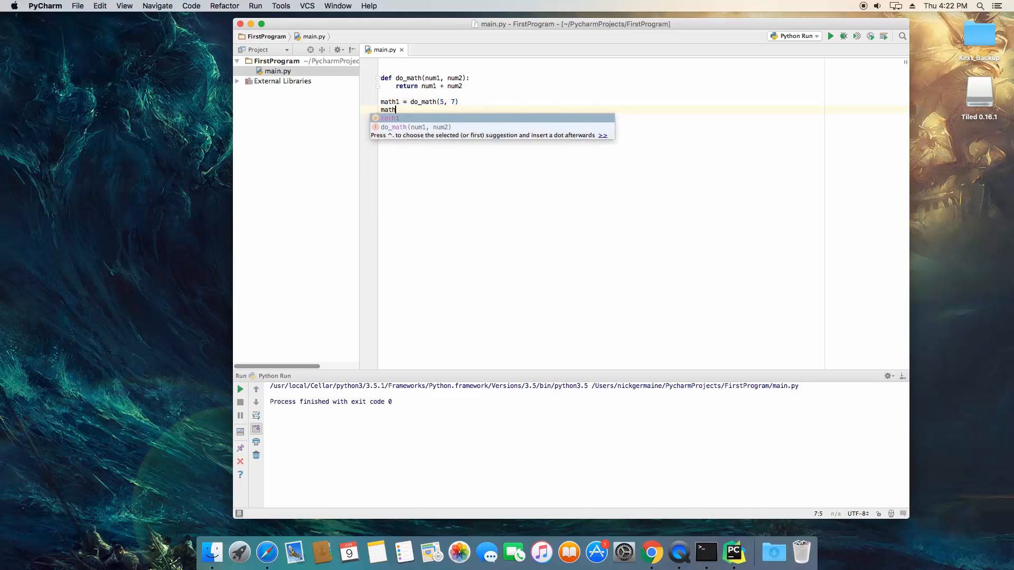
{"action": "type", "text": "2 = do_math("}
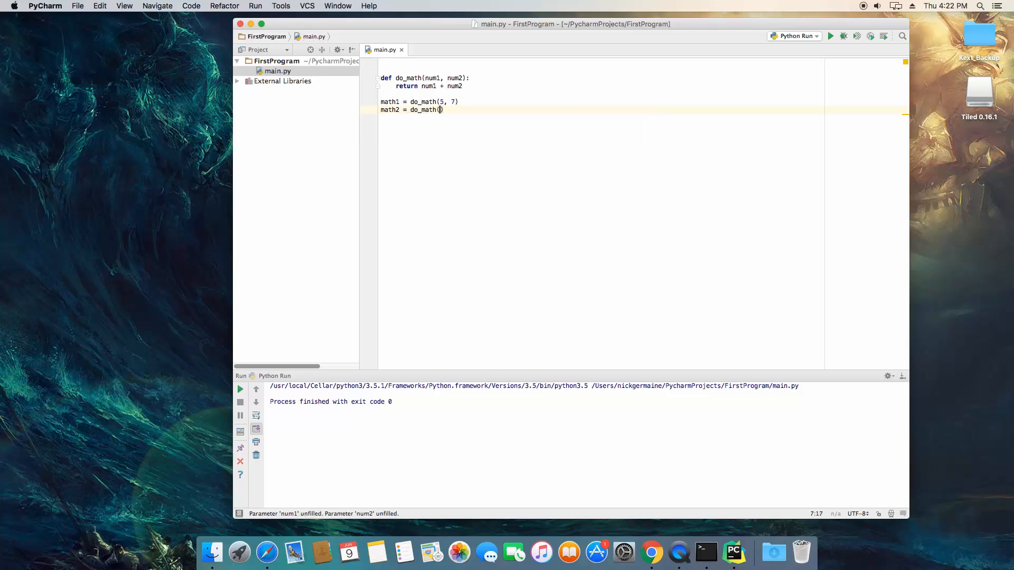
{"action": "type", "text": "11"}
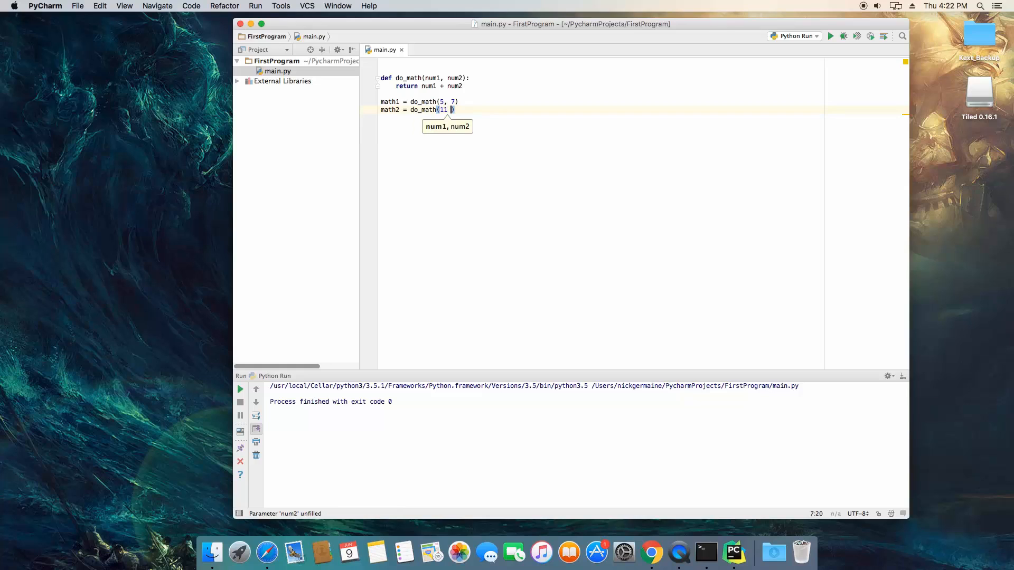
{"action": "type", "text": ", 34"}
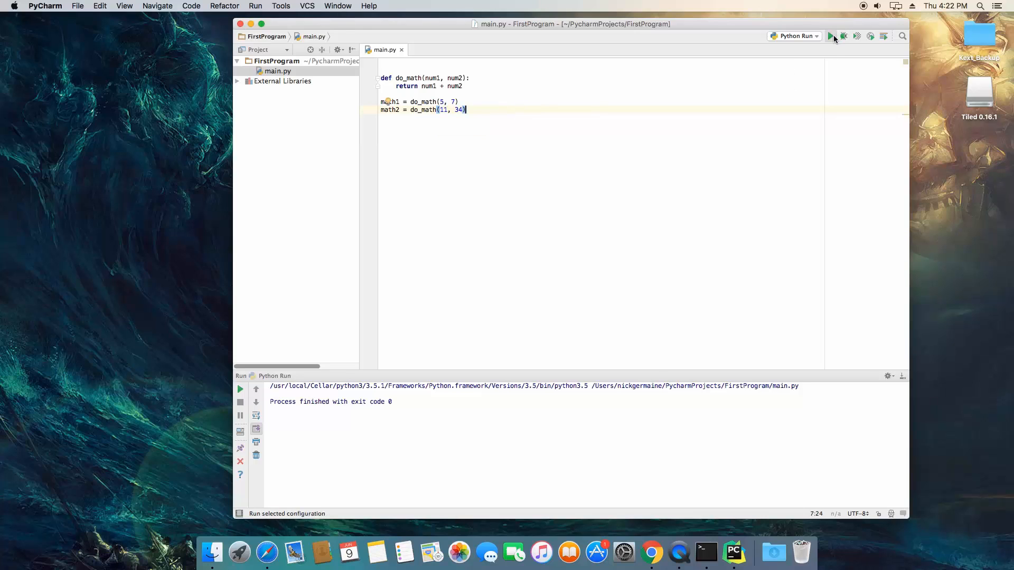
{"action": "mouse_move", "coordinate": [831, 36]}
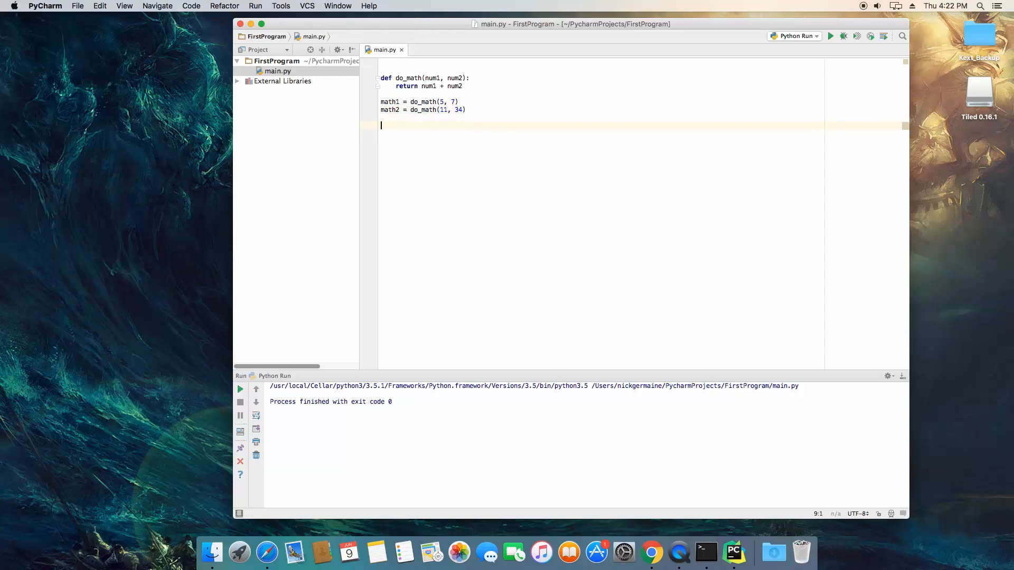
- Write print("First sum is", math1, "and the second sum is", math2)
{"action": "type", "text": "print(\"First sum is"}
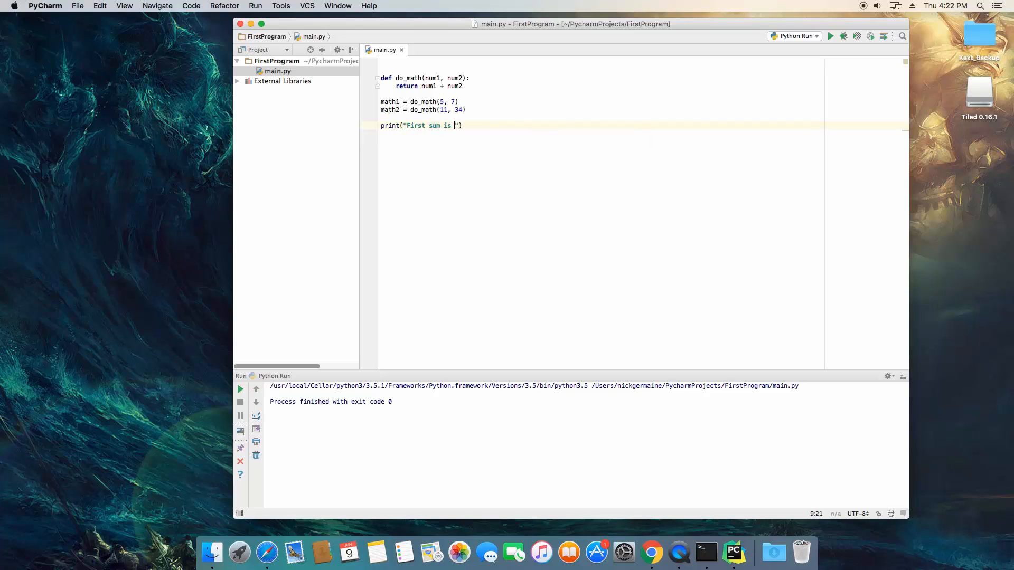
{"action": "type", "text": ", m"}
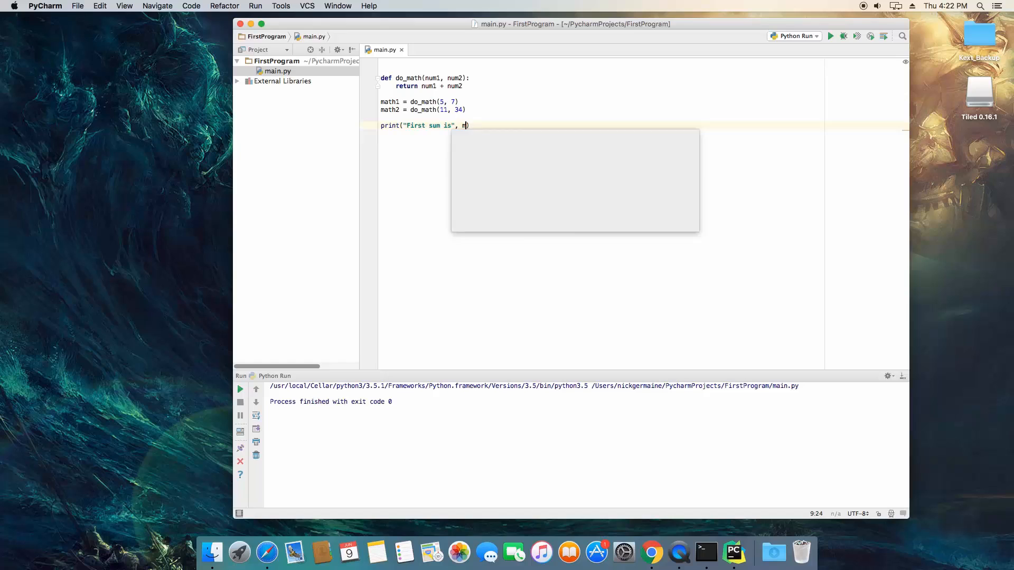
{"action": "type", "text": "ath1,"}
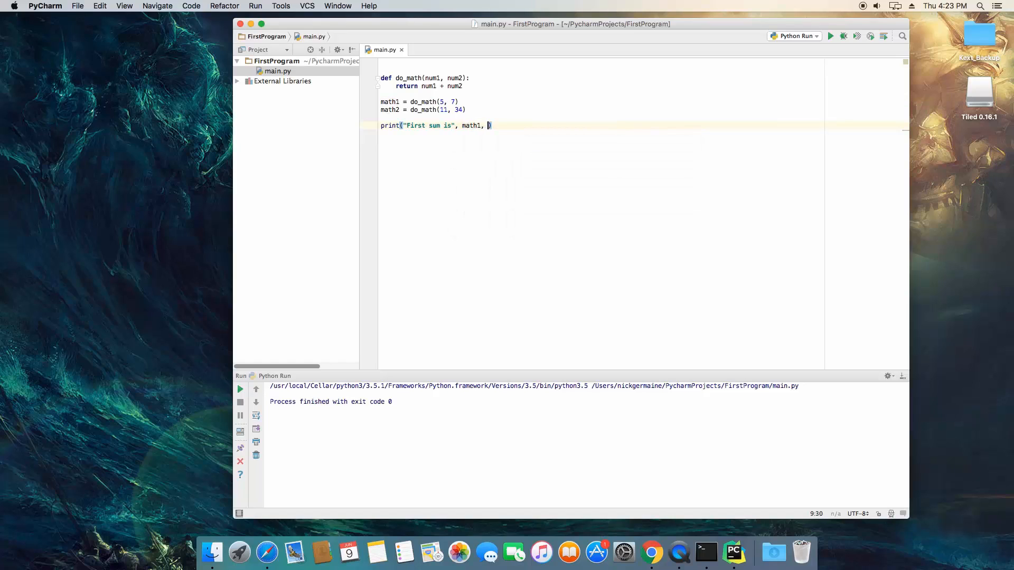
{"action": "type", "text": "\"and the s"}
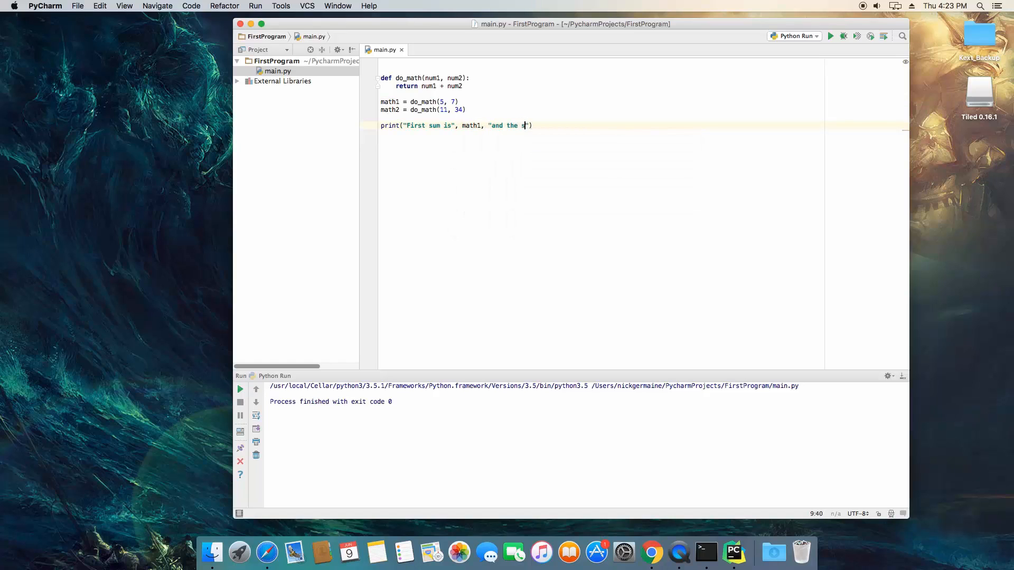
{"action": "type", "text": "econd sum is"}
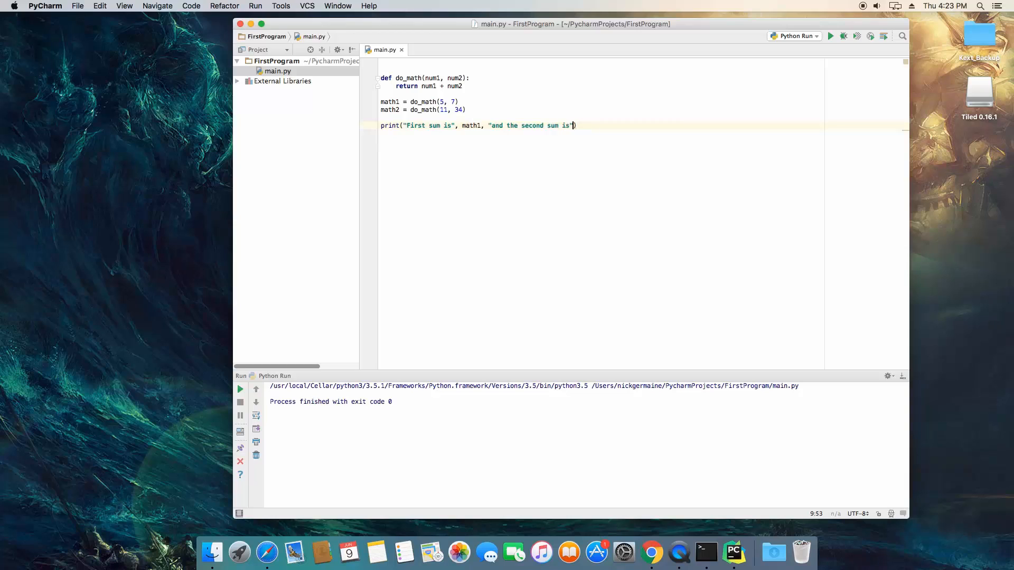
{"action": "type", "text": ", math2"}
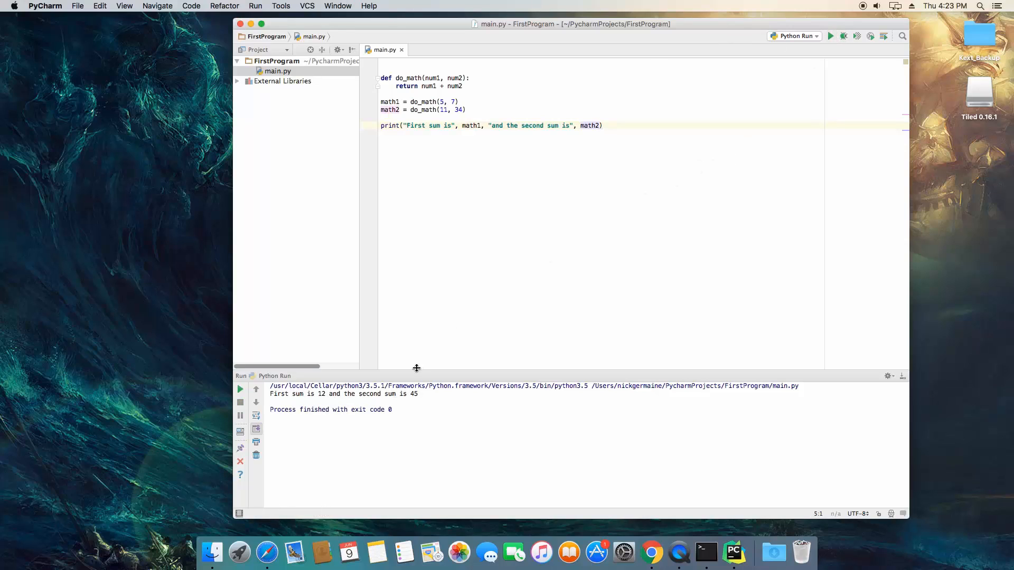
{"action": "mouse_move", "coordinate": [310, 360]}
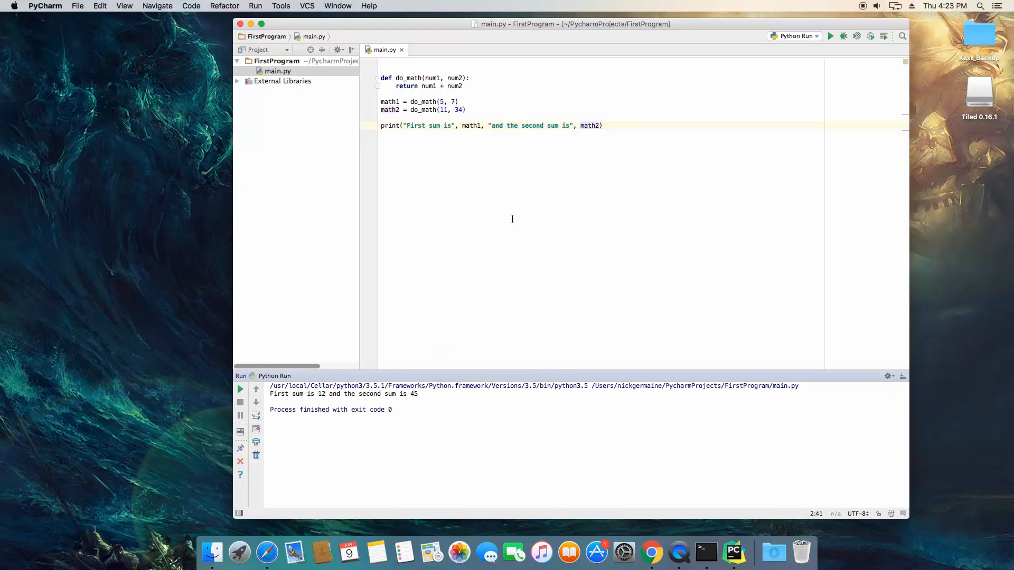
{"action": "mouse_move", "coordinate": [441, 182]}
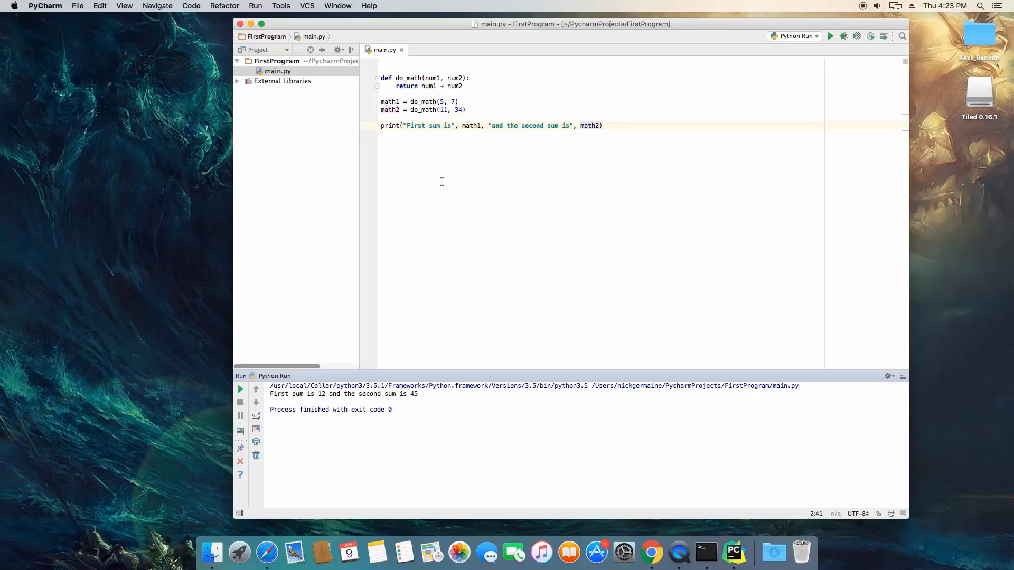
{"action": "mouse_move", "coordinate": [419, 109]}
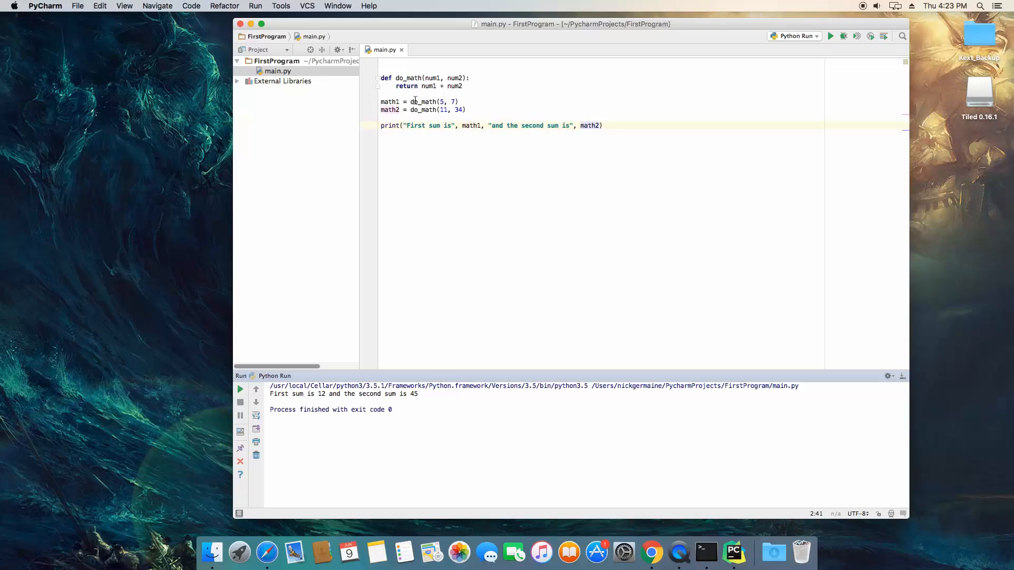
{"action": "double_click", "coordinate": [386, 78]}
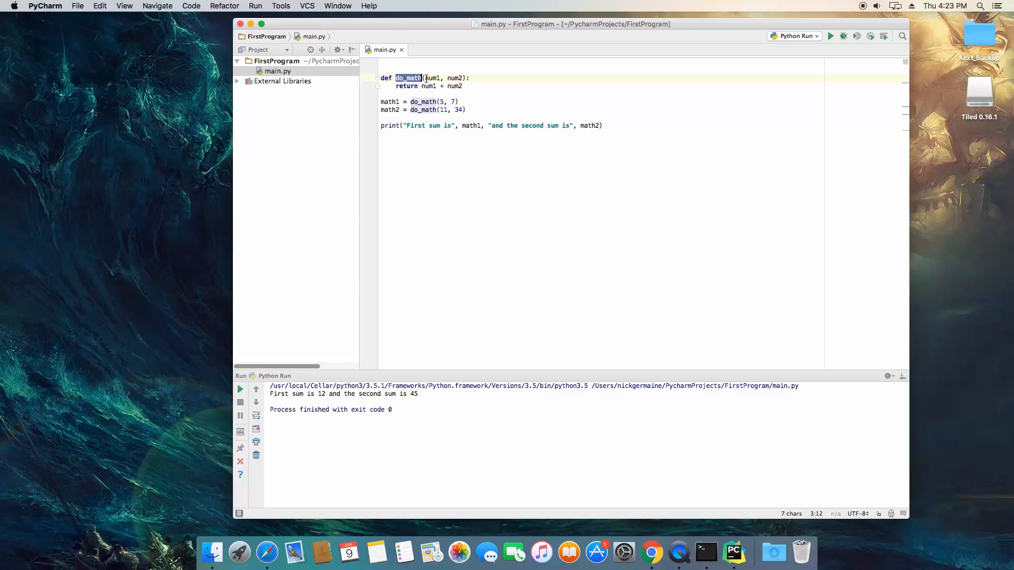
{"action": "double_click", "coordinate": [432, 78]}
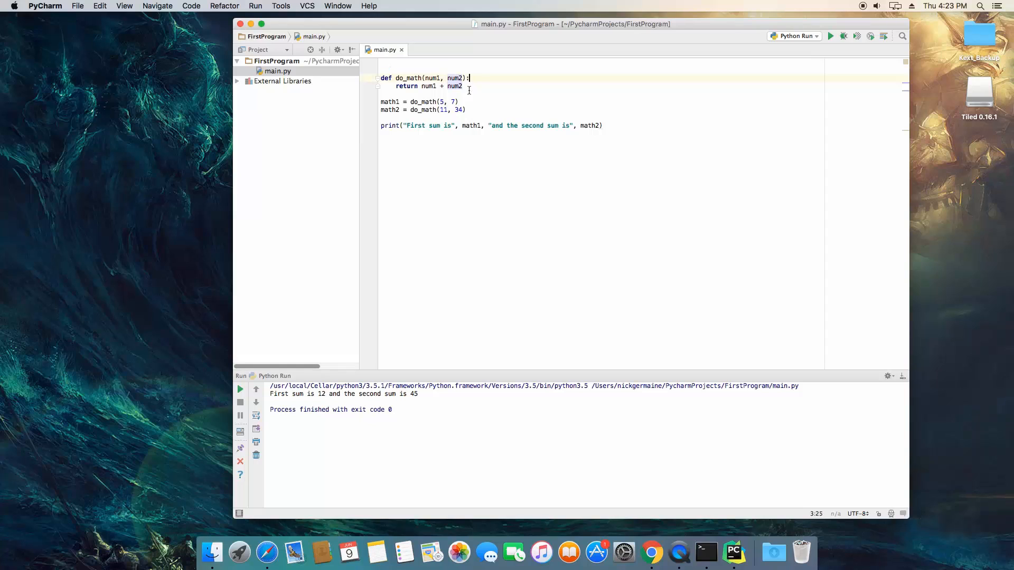
{"action": "left_click", "coordinate": [396, 86]}
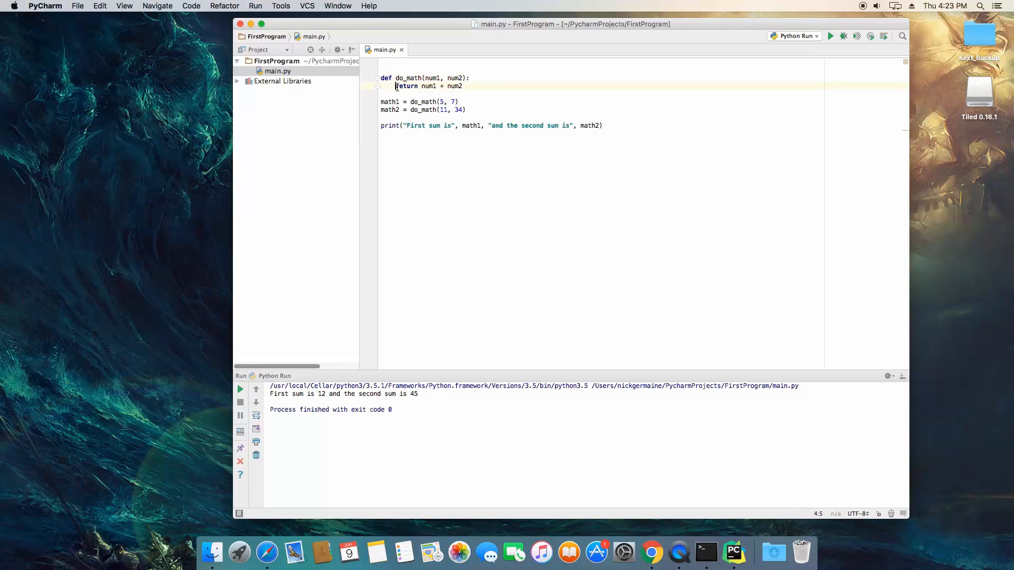